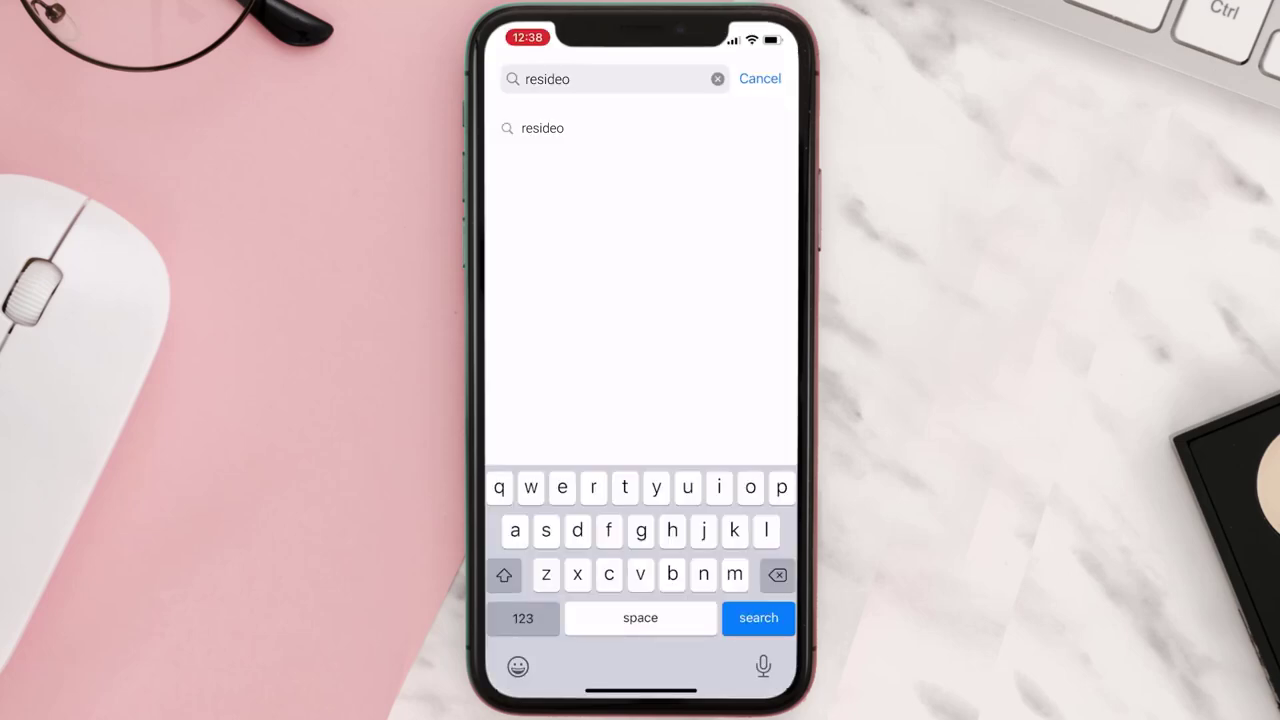
# - Search for 'resideo' and start updating the Resideo - Smart Home app from the results
pyautogui.click(758, 618)
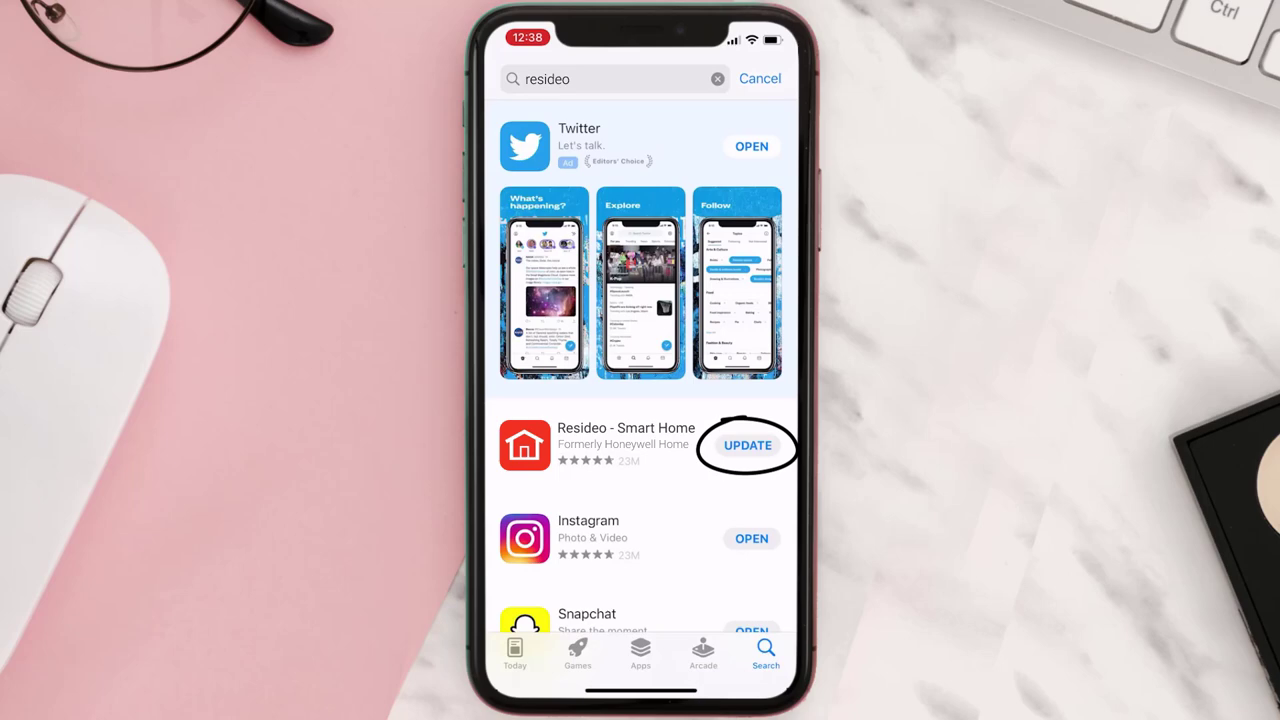
pyautogui.click(748, 444)
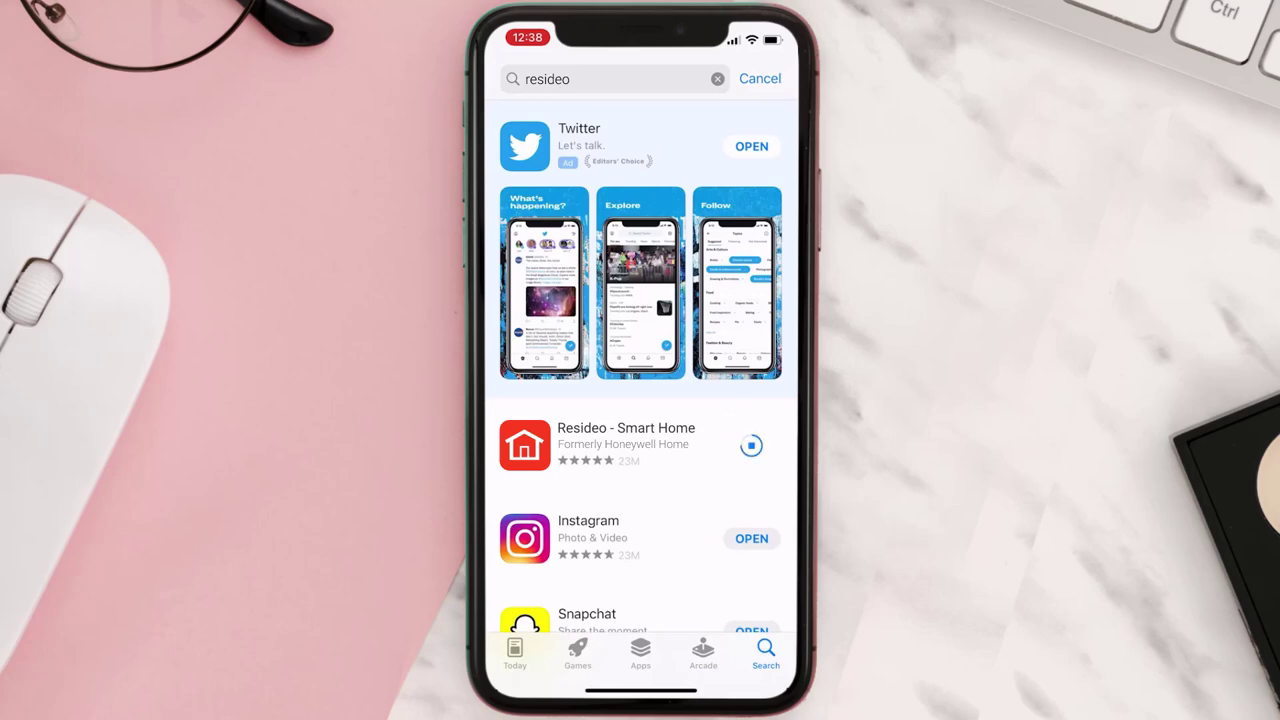
pyautogui.click(752, 448)
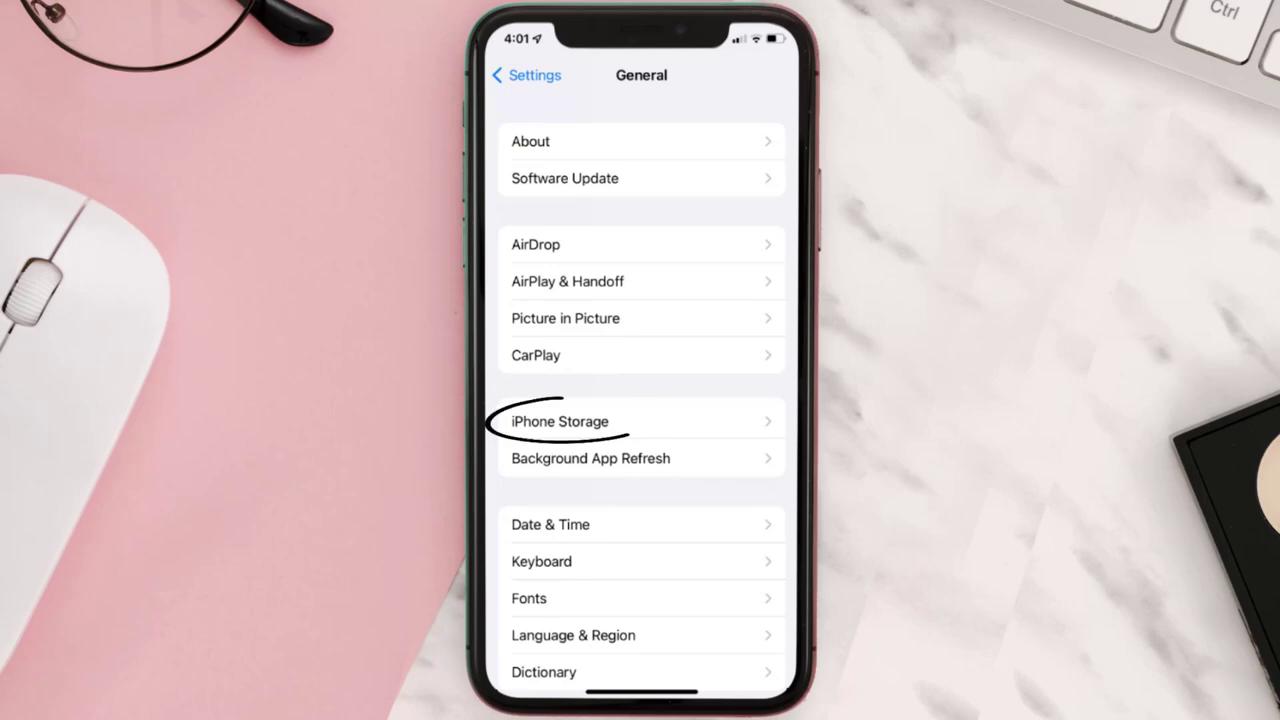
# - Go through iPhone Storage in General settings to Resideo's storage details
pyautogui.click(560, 420)
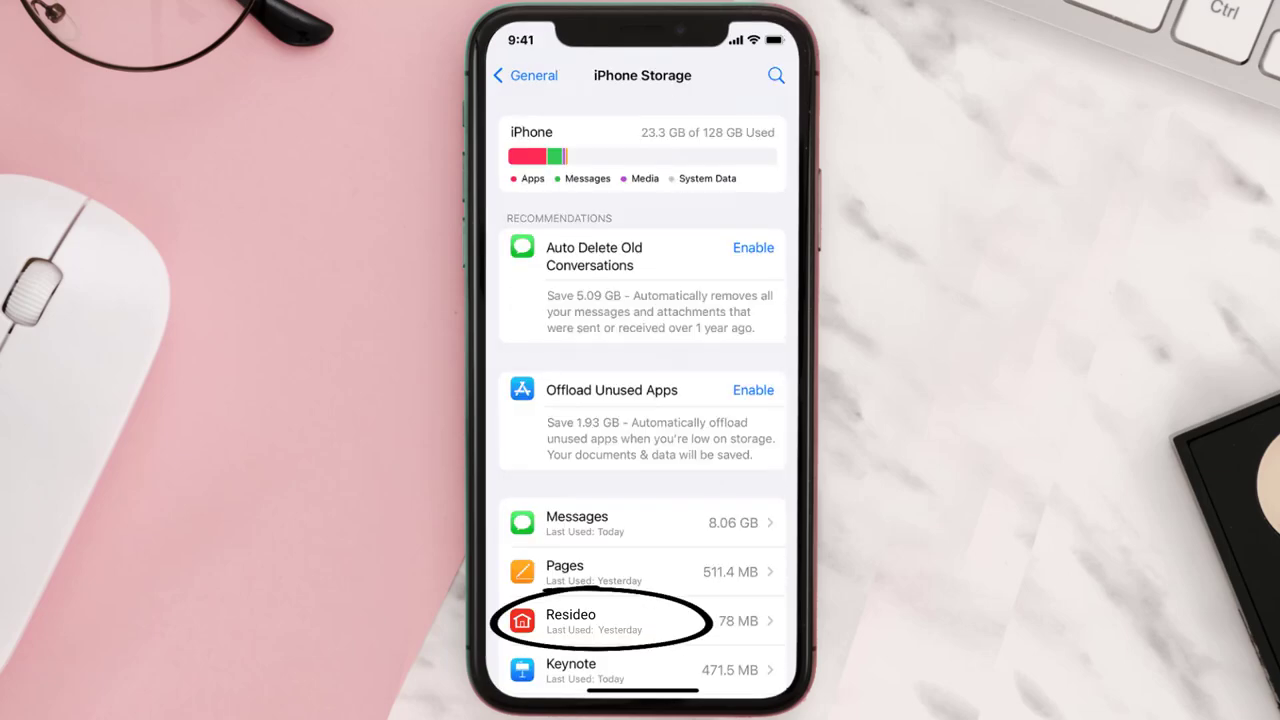
pyautogui.click(640, 620)
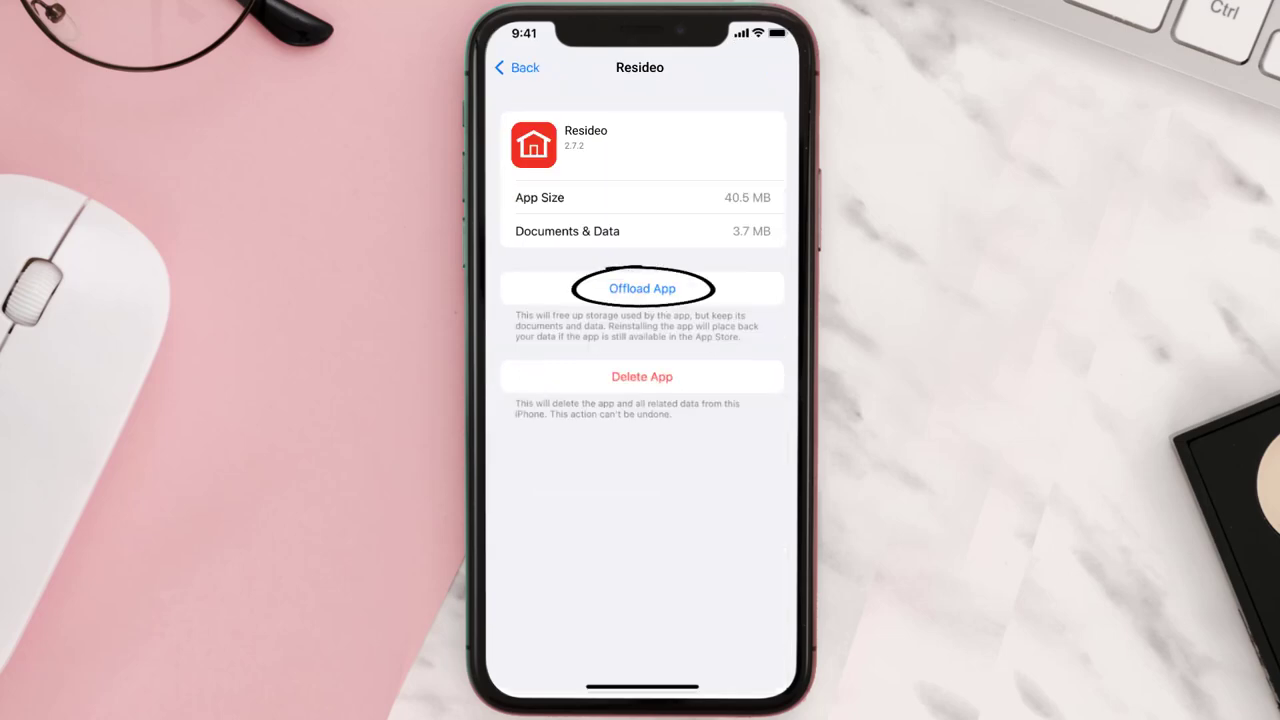
# - Offload Resideo keeping its documents and data, then reinstall it to its 40.5 MB size
pyautogui.click(642, 288)
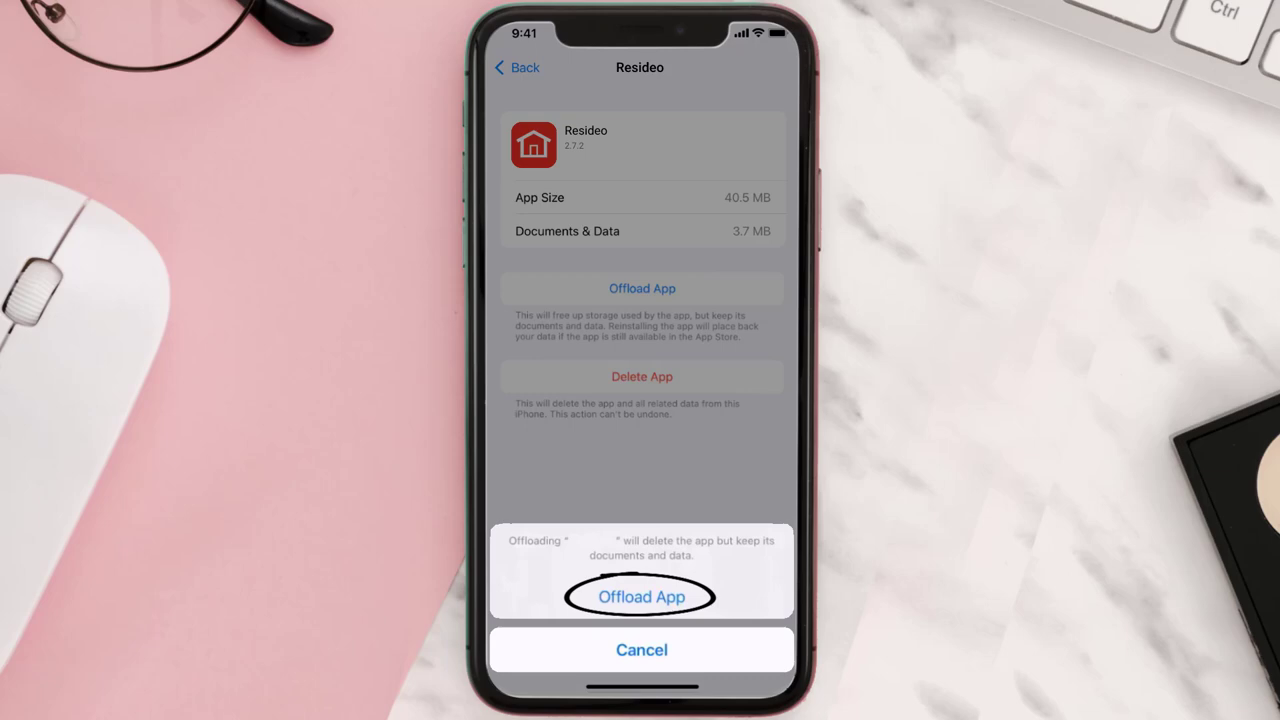
pyautogui.click(640, 596)
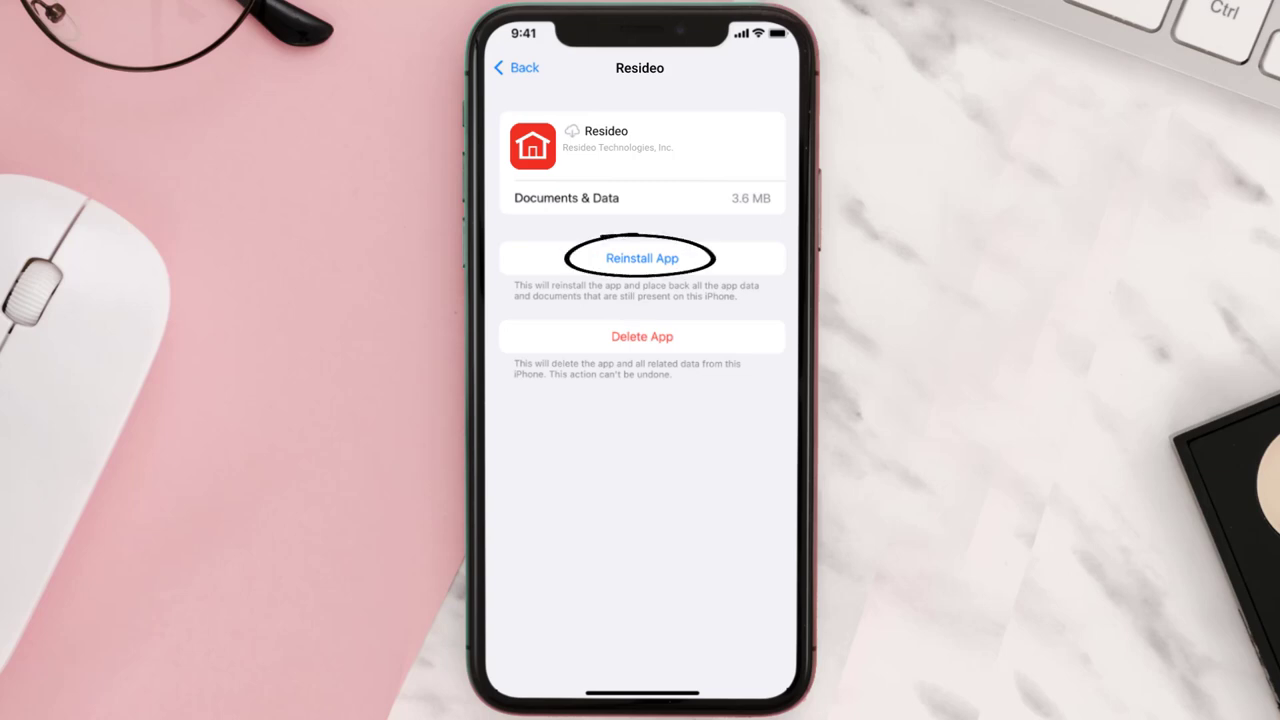
pyautogui.click(640, 258)
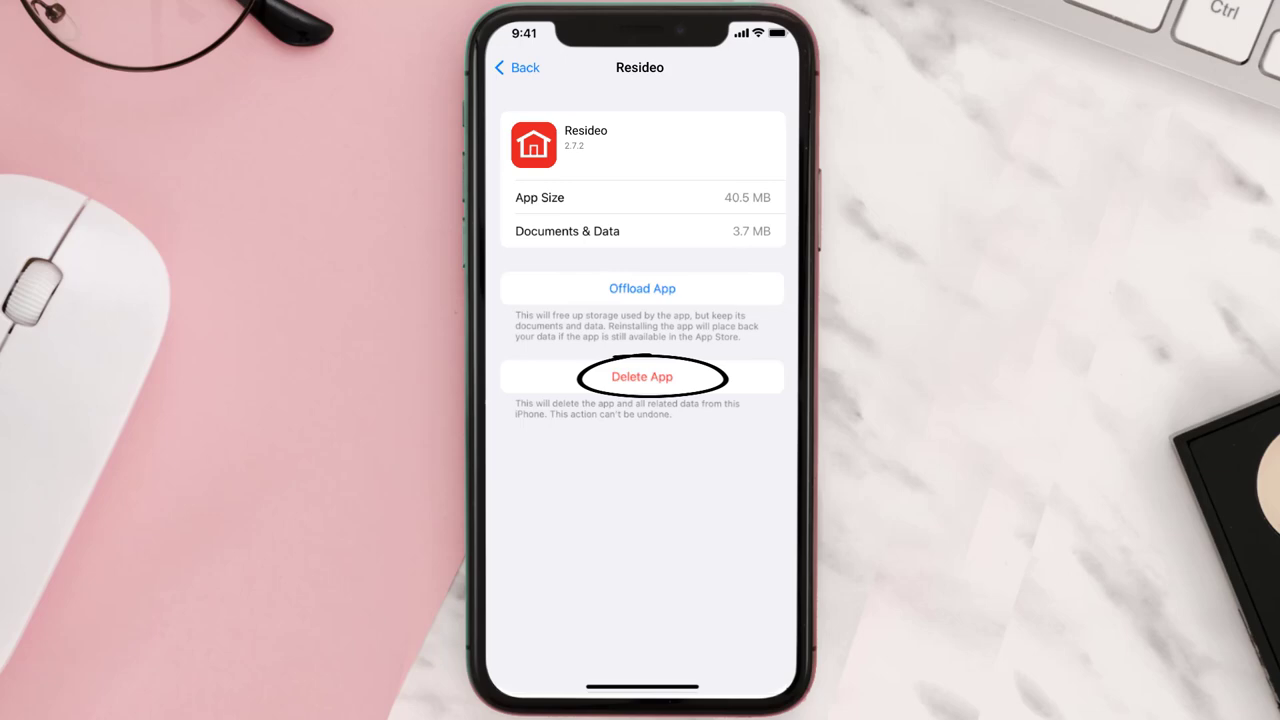
# - Delete Resideo with its data, then get Resideo - Smart Home again from App Store search results
pyautogui.click(640, 376)
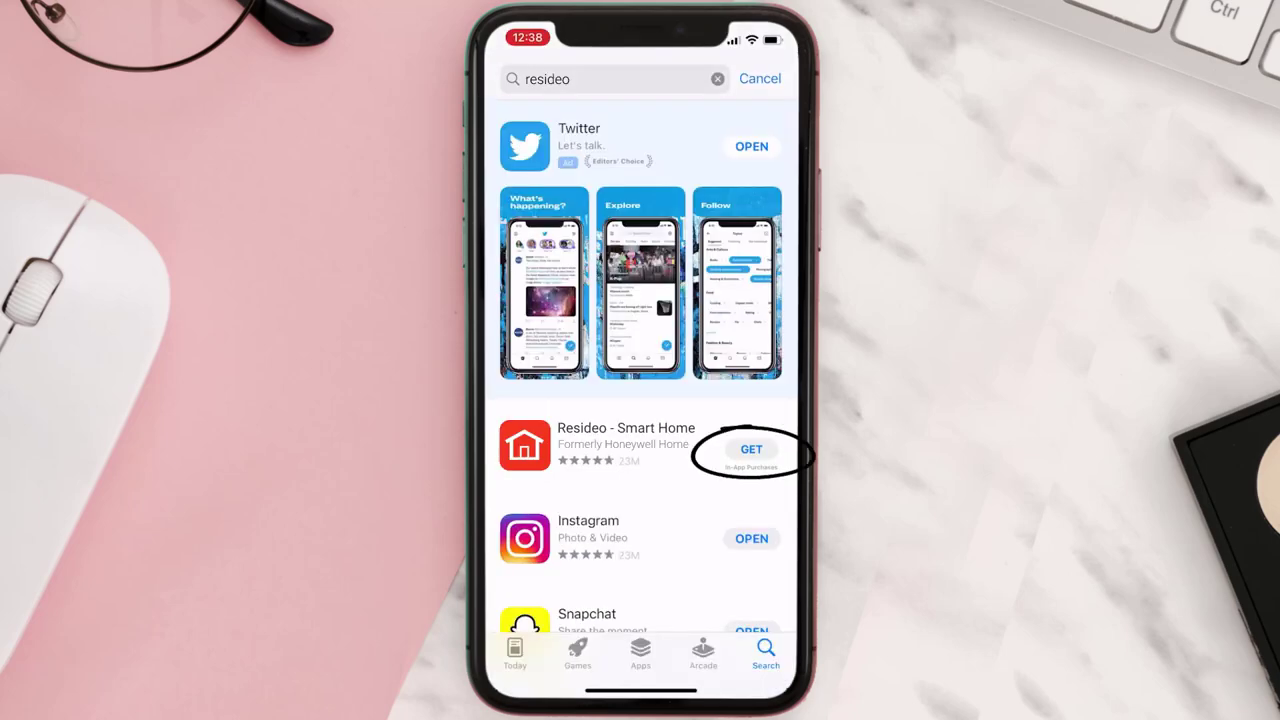
pyautogui.click(752, 448)
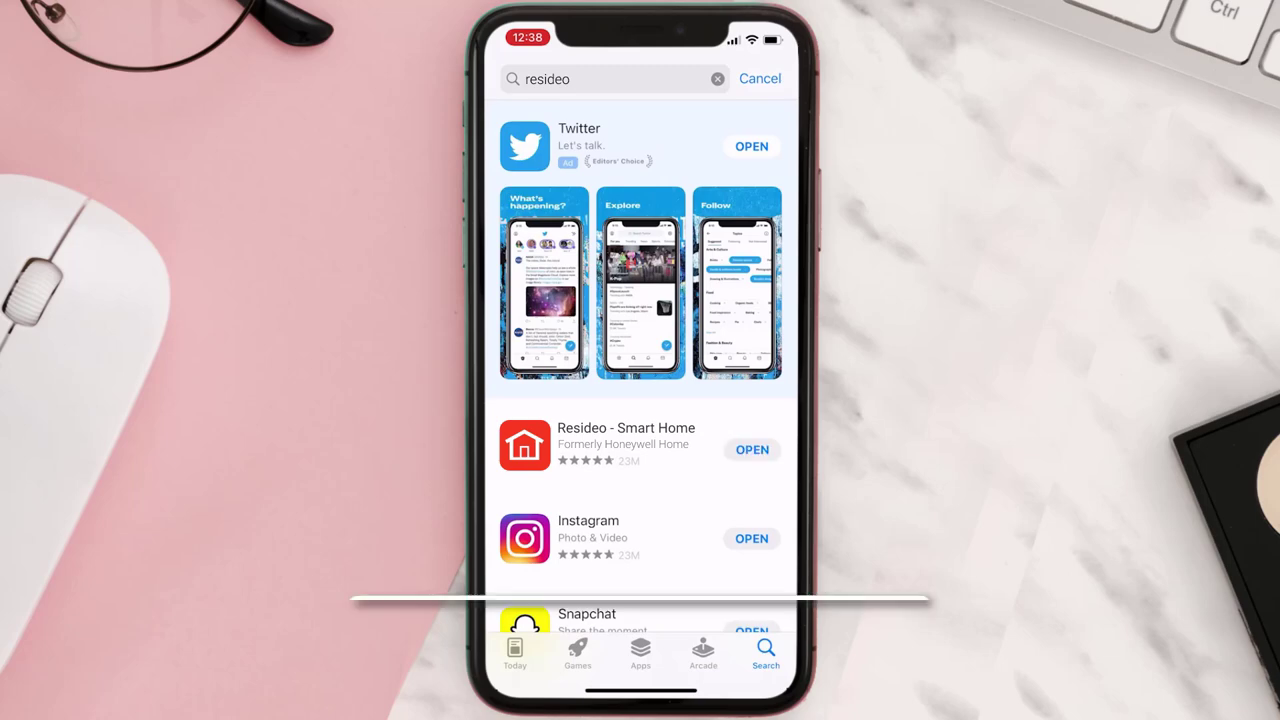